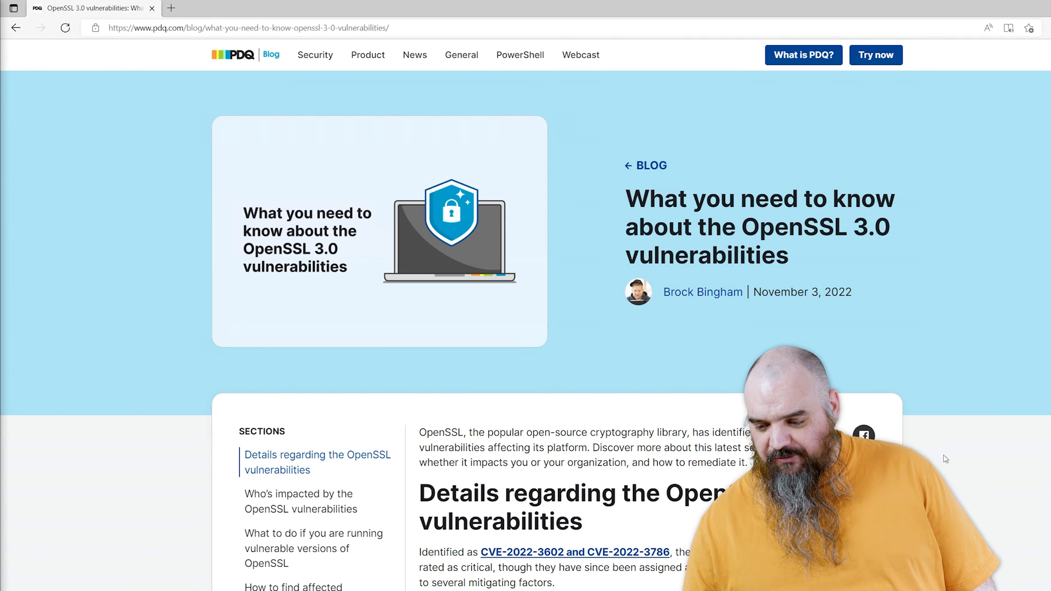
- Select and copy the entire OpenSSL version-detection script from the untitled ISE tab
{"action": "scroll", "scroll_direction": "down", "scroll_amount": 3}
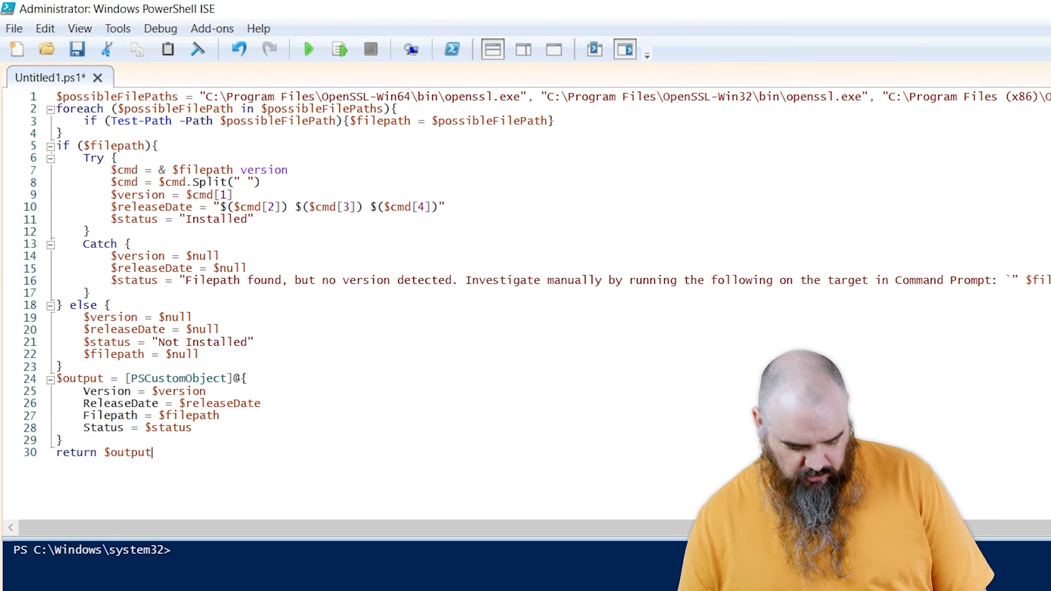
{"action": "key", "text": "ctrl+a"}
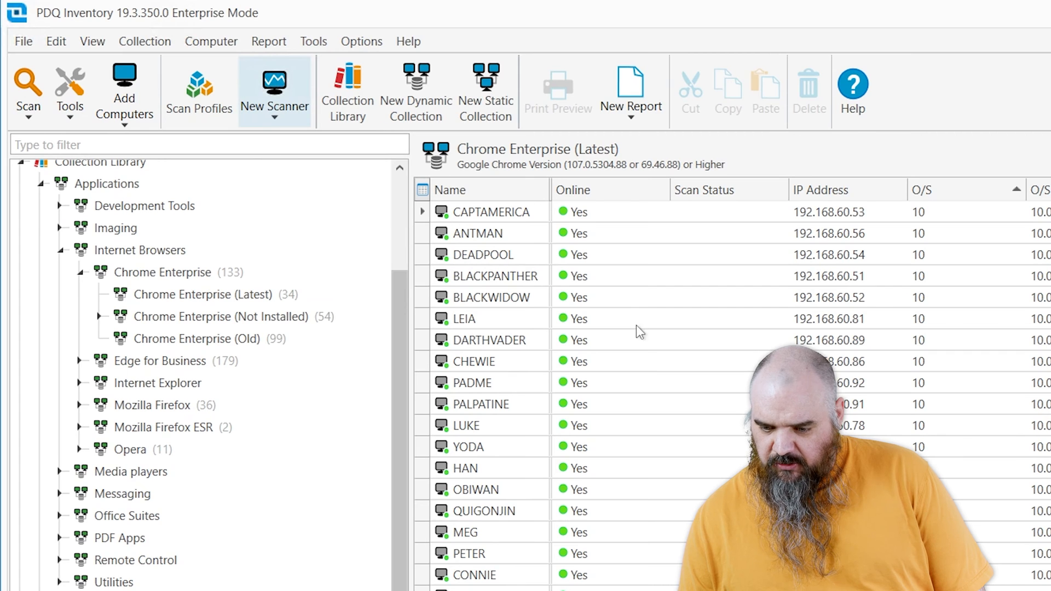
- Create a PowerShell scanner 'openssl' with the detection script entered directly, saved into a new scan profile
{"action": "left_click", "coordinate": [274, 90]}
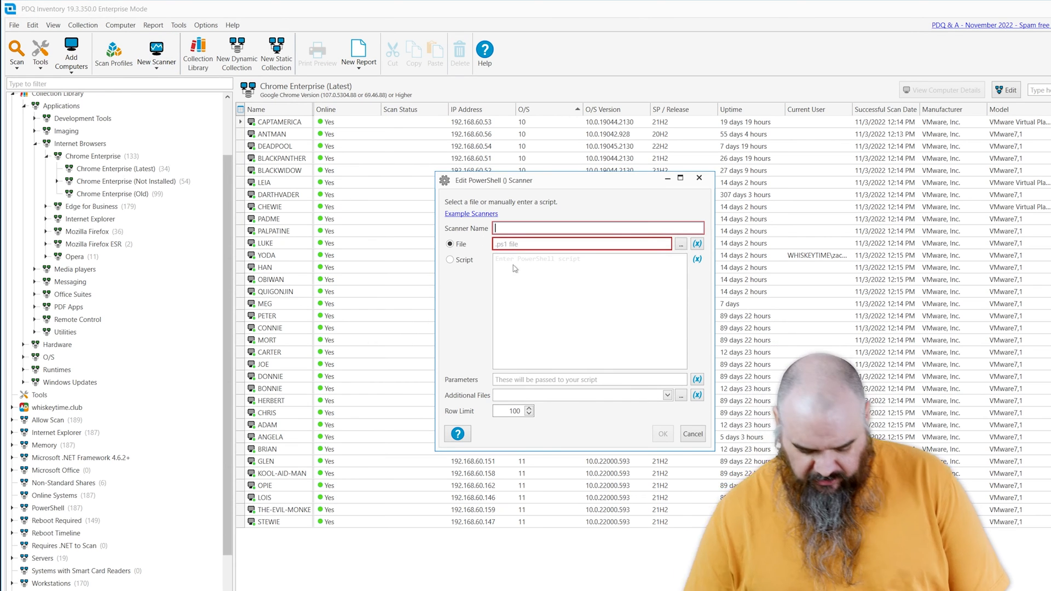
{"action": "type", "text": "openssl"}
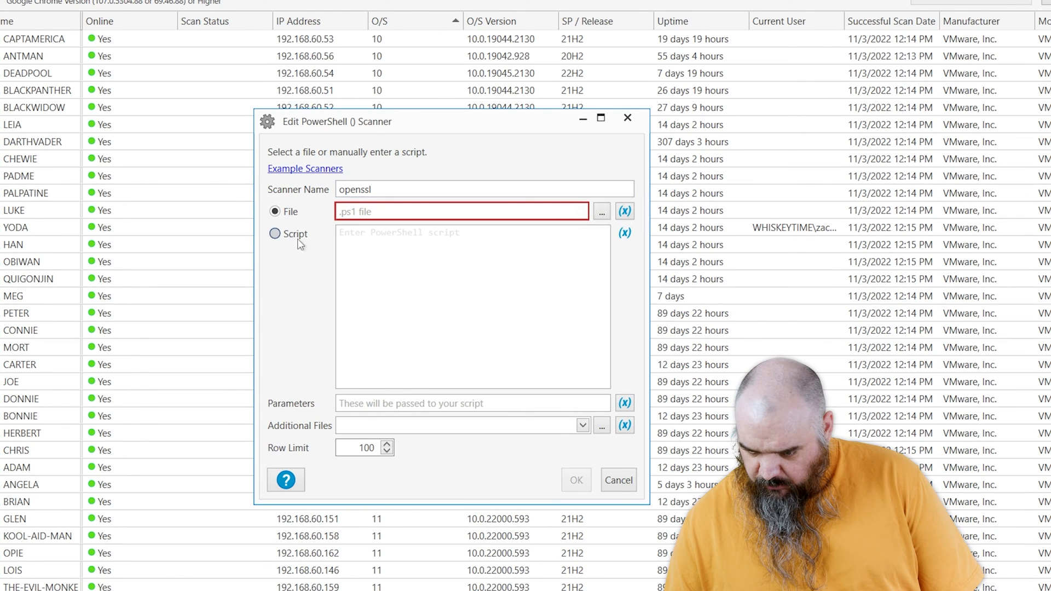
{"action": "left_click", "coordinate": [275, 233]}
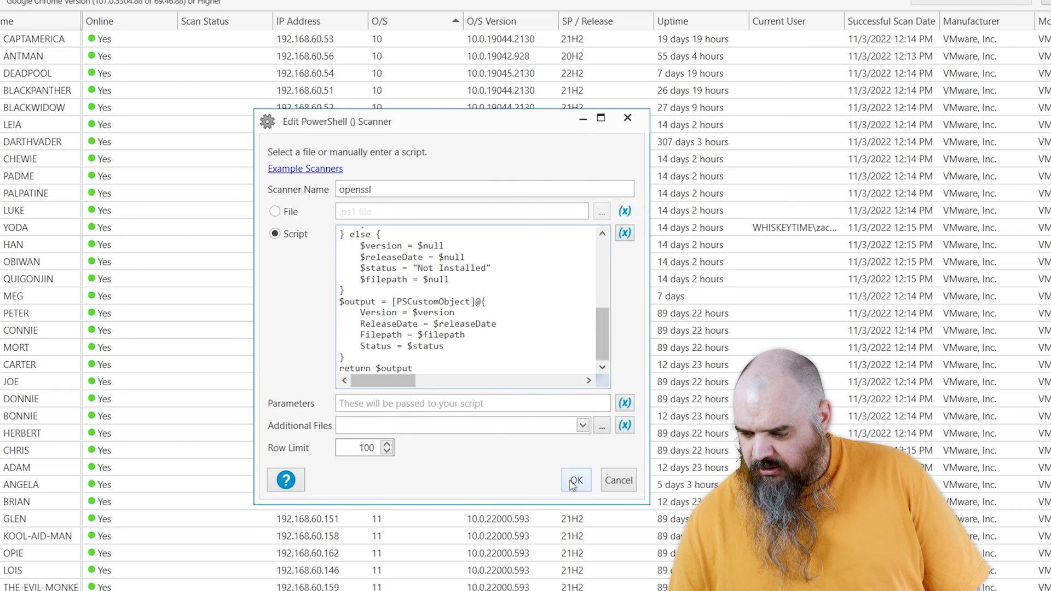
{"action": "left_click", "coordinate": [576, 481]}
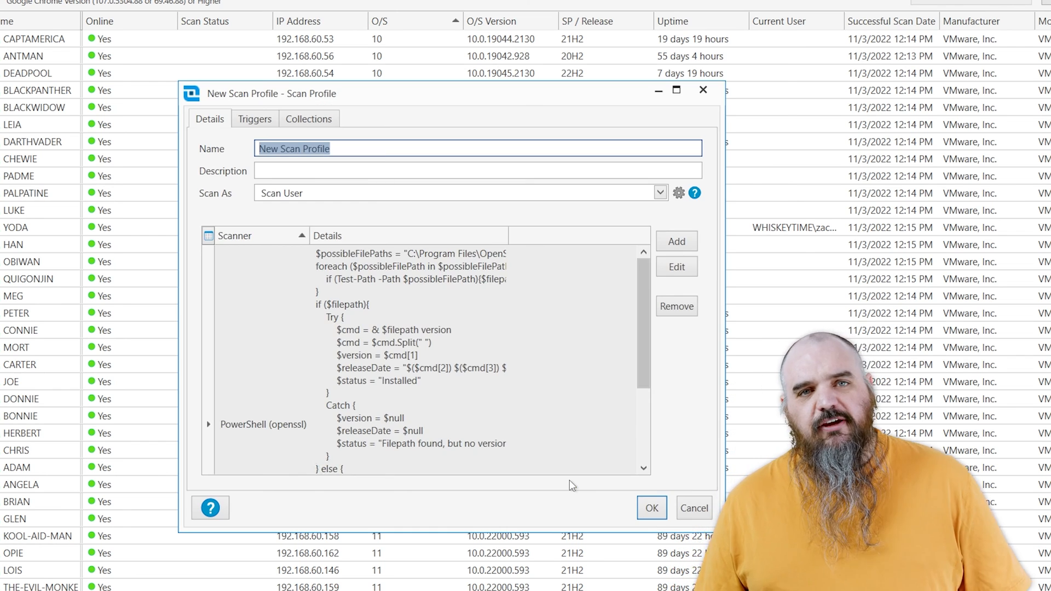